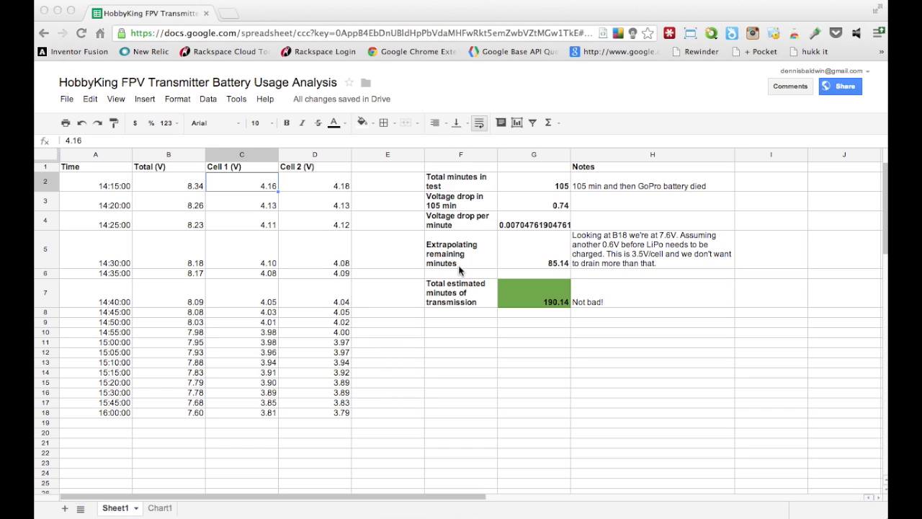
mouse_move(306, 222)
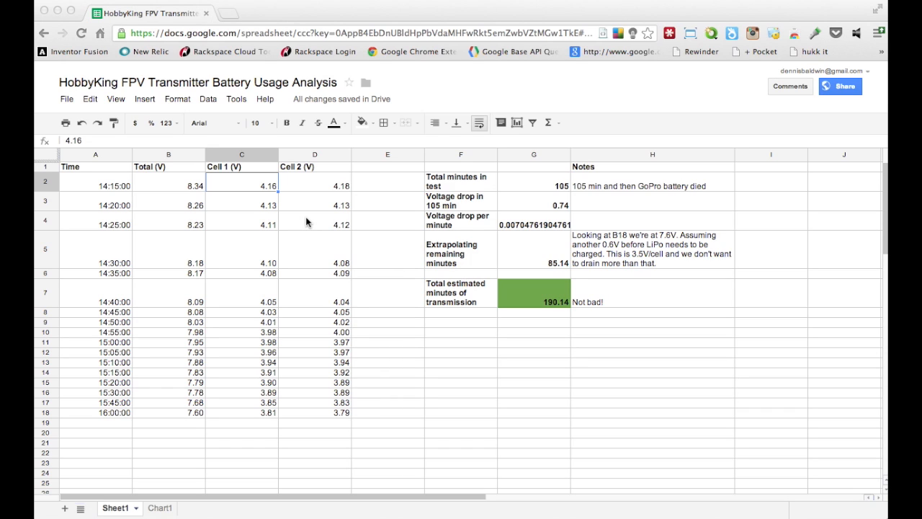
mouse_move(115, 201)
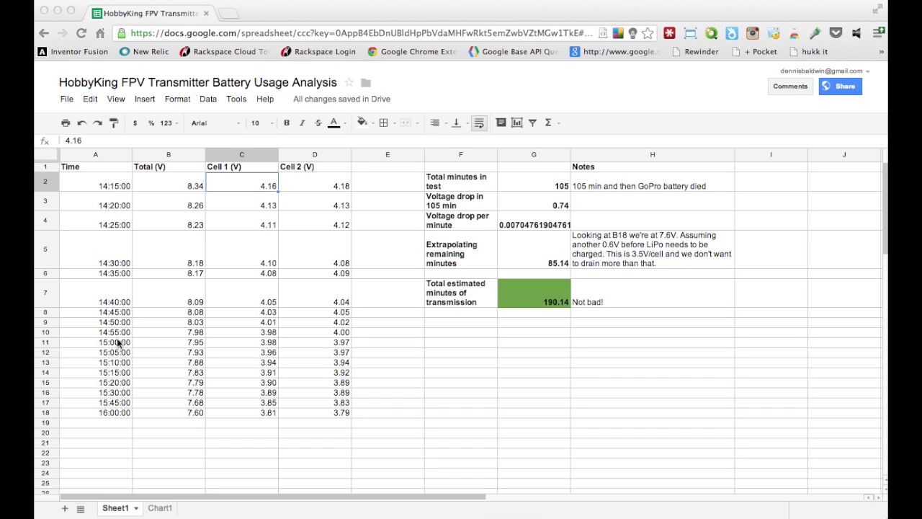
mouse_move(119, 412)
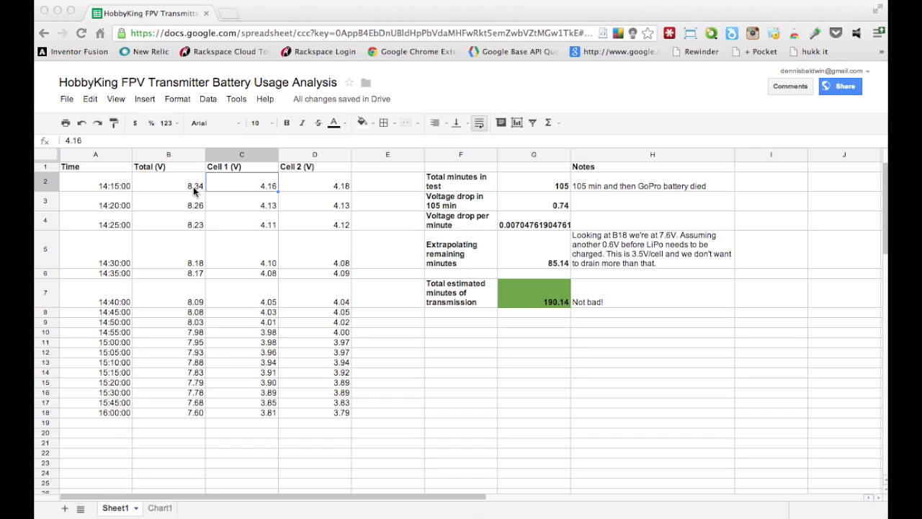
Check the total-voltage formula in B2, then show the Chart1 voltage-over-time area chart
left_click(168, 186)
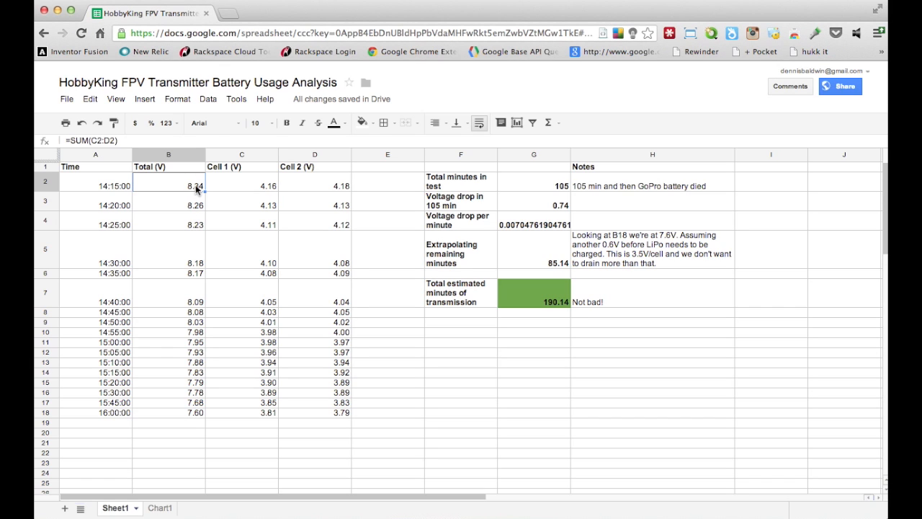
mouse_move(195, 231)
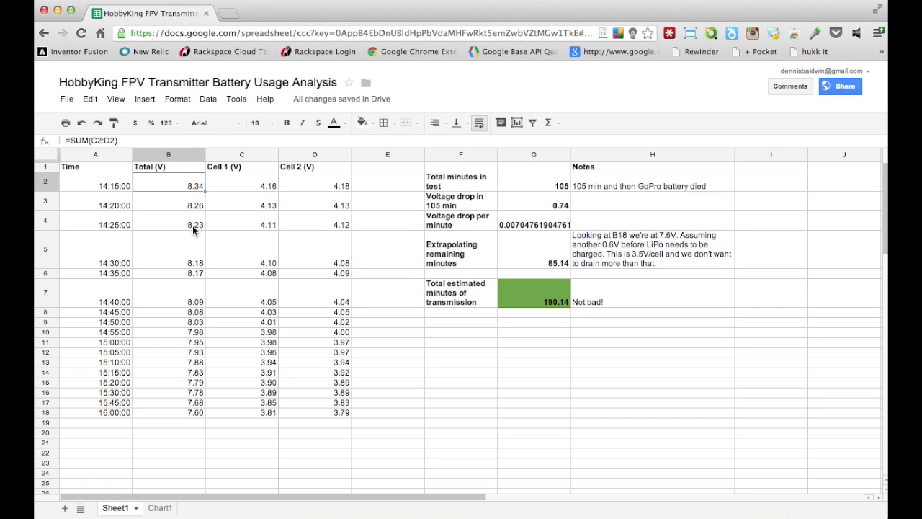
mouse_move(193, 389)
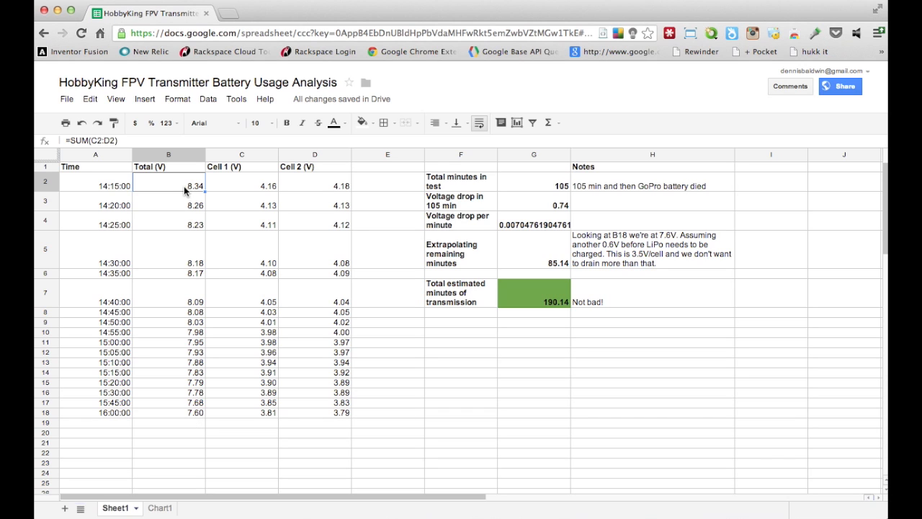
mouse_move(118, 382)
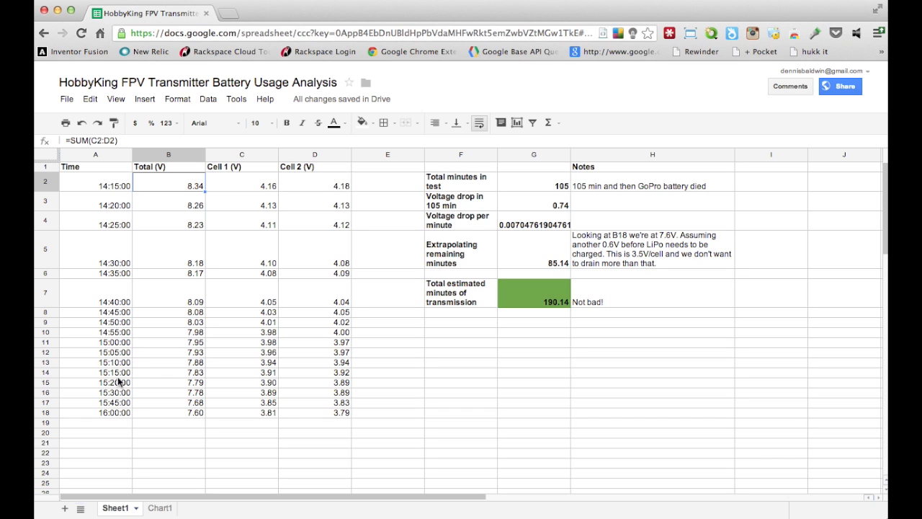
left_click(156, 508)
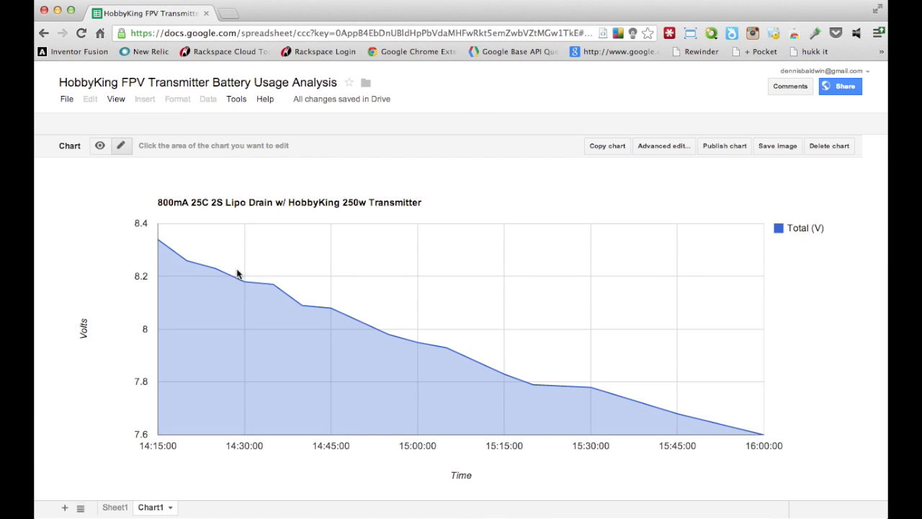
mouse_move(594, 384)
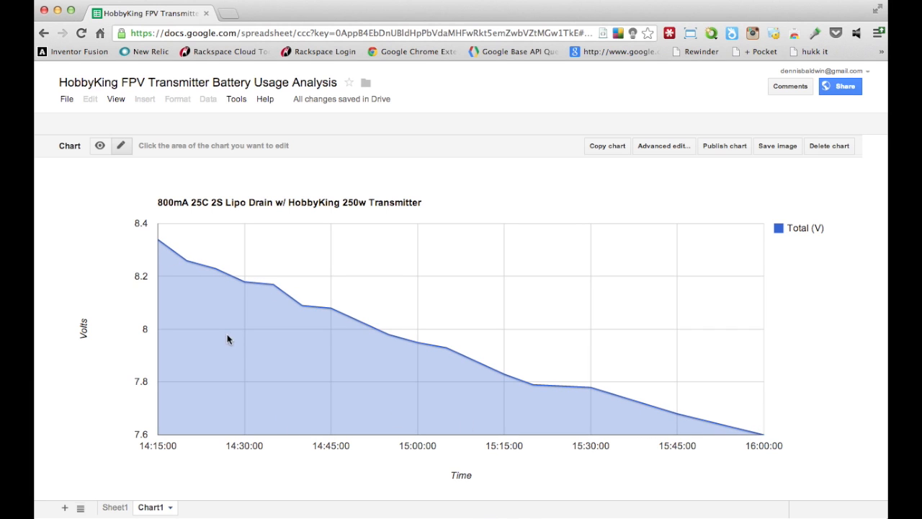
mouse_move(377, 325)
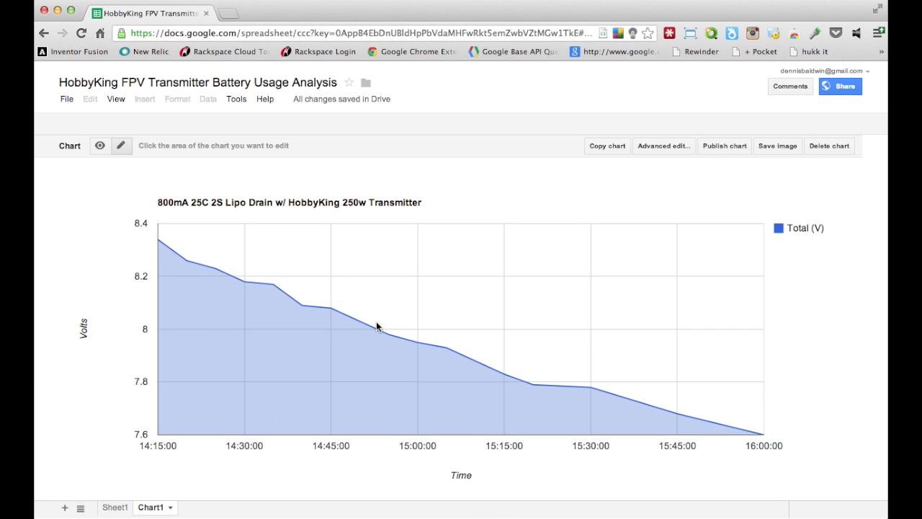
mouse_move(565, 387)
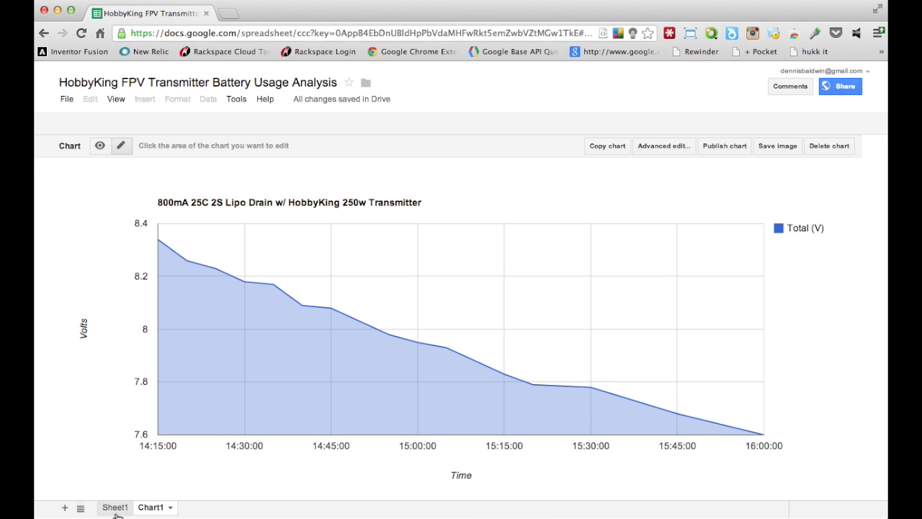
left_click(115, 507)
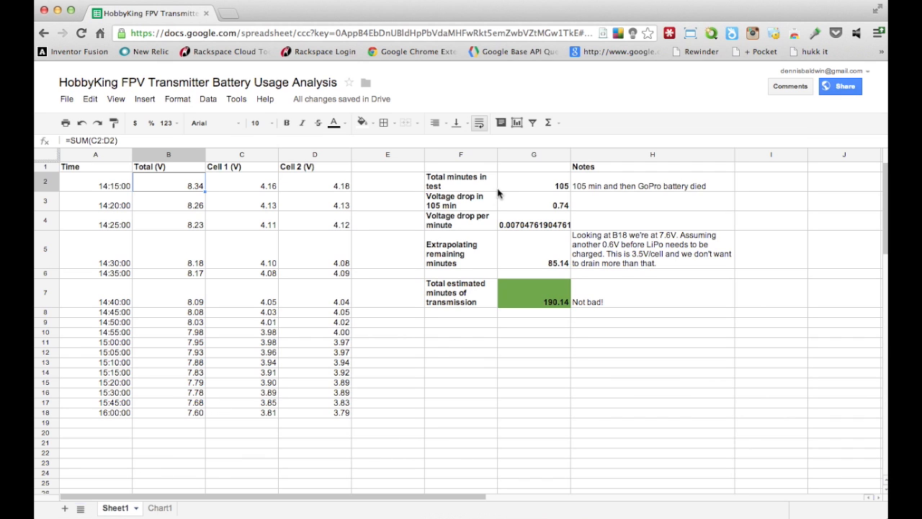
mouse_move(577, 187)
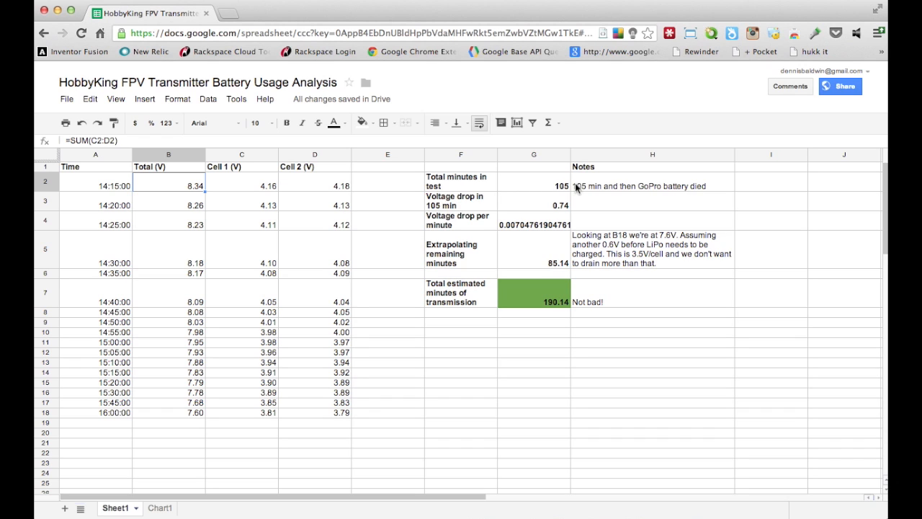
mouse_move(605, 190)
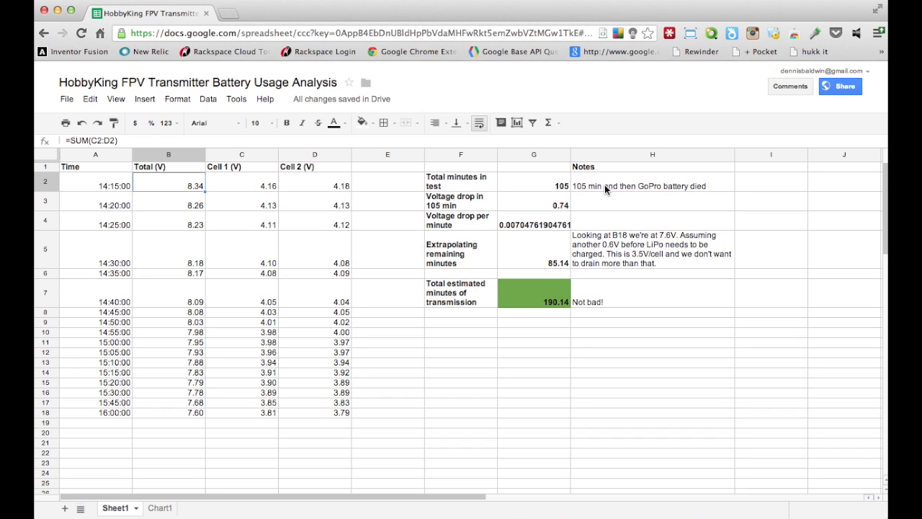
mouse_move(608, 191)
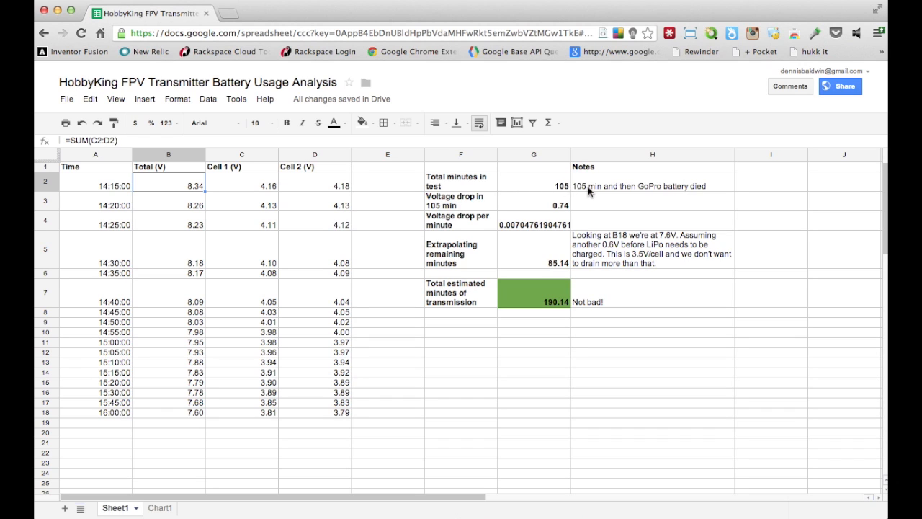
left_click(533, 186)
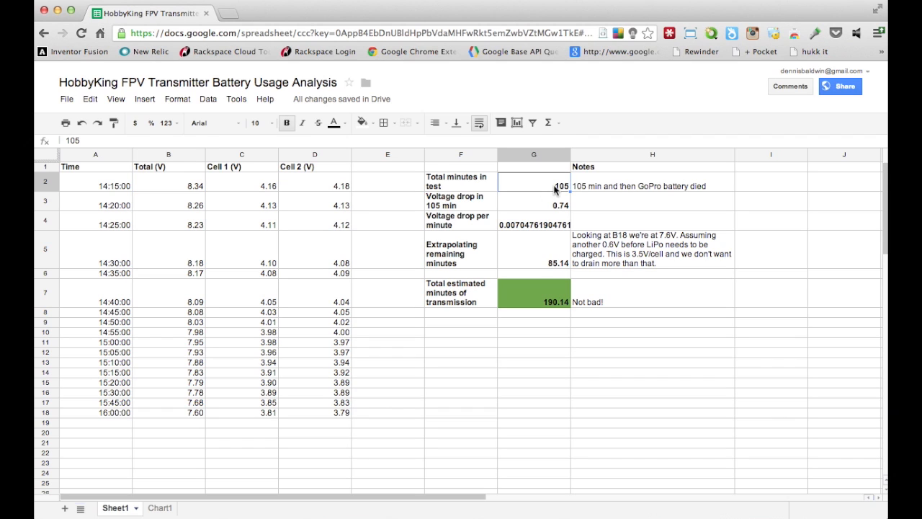
mouse_move(529, 205)
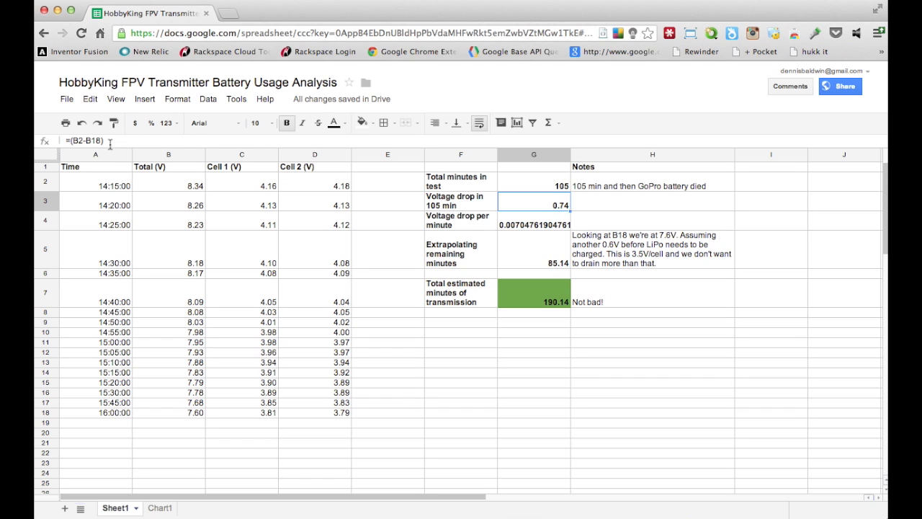
mouse_move(625, 216)
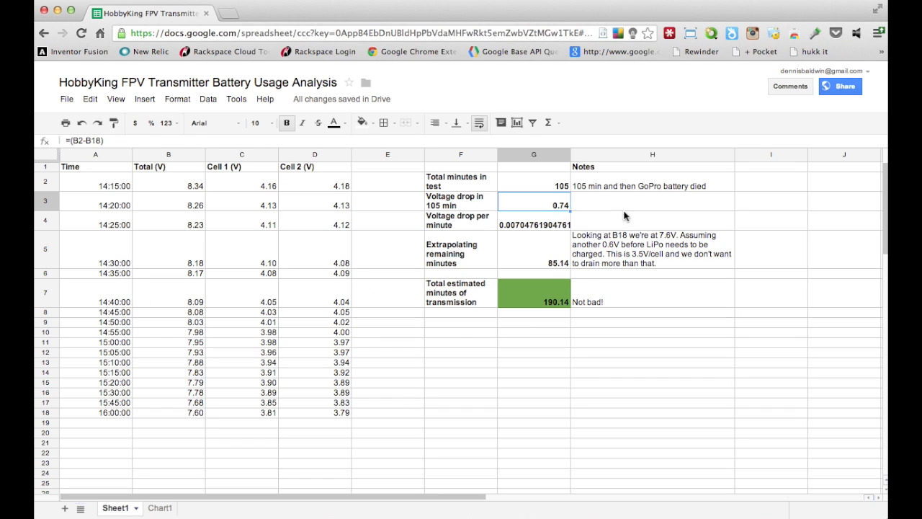
mouse_move(567, 214)
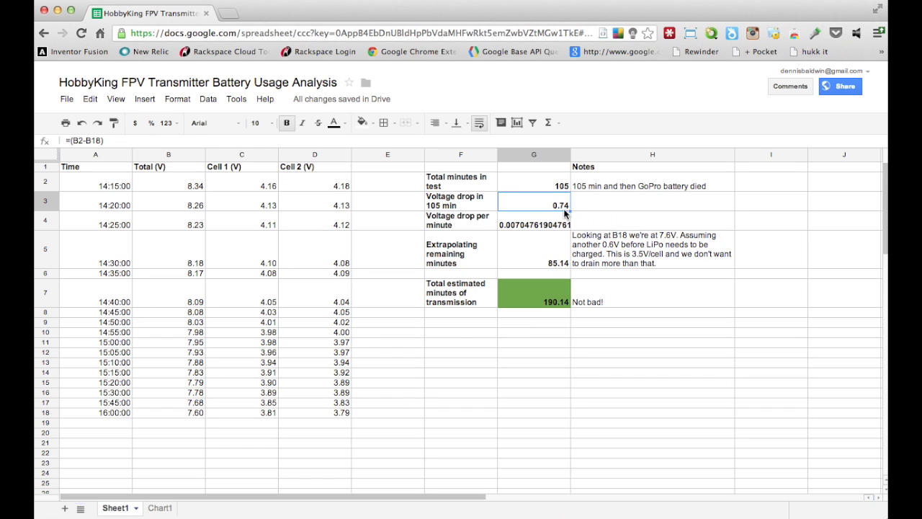
mouse_move(542, 231)
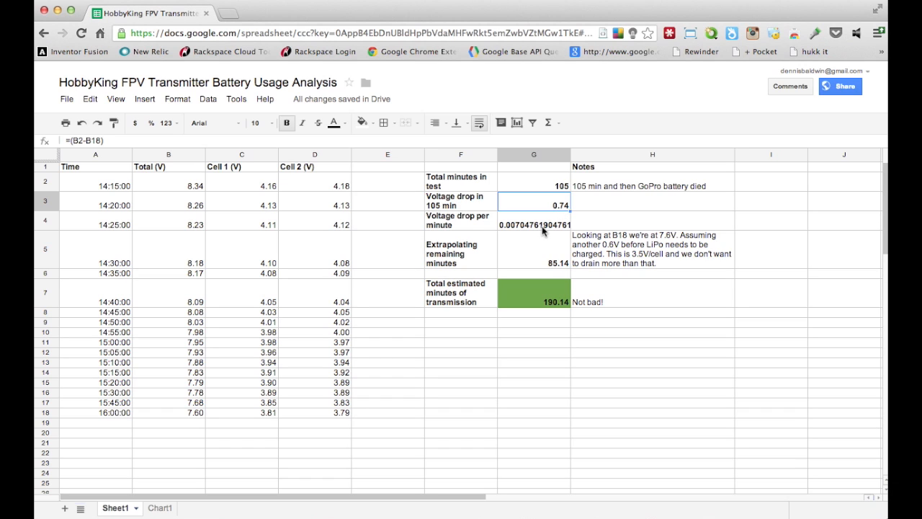
left_click(533, 225)
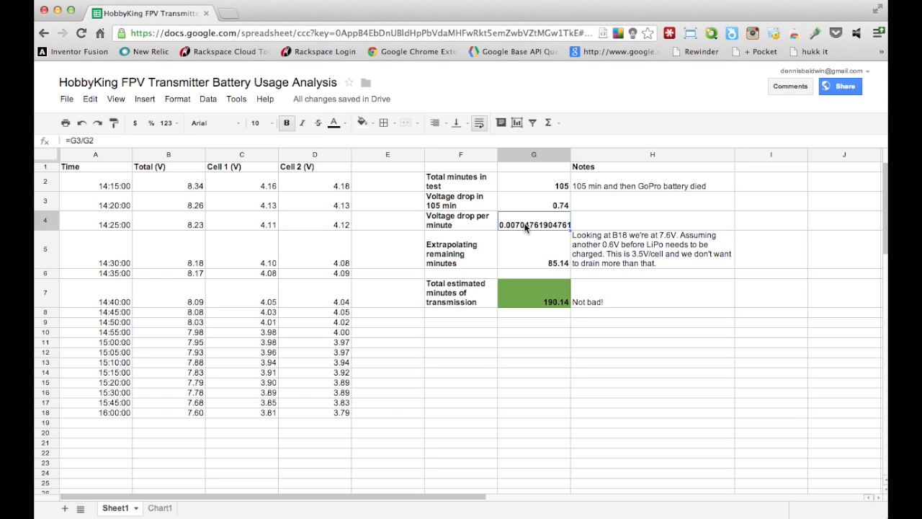
left_click(533, 250)
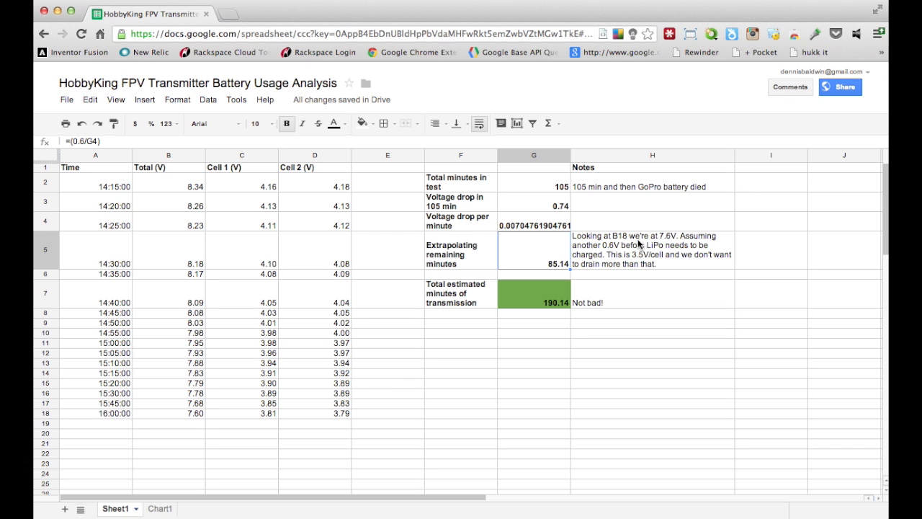
mouse_move(210, 418)
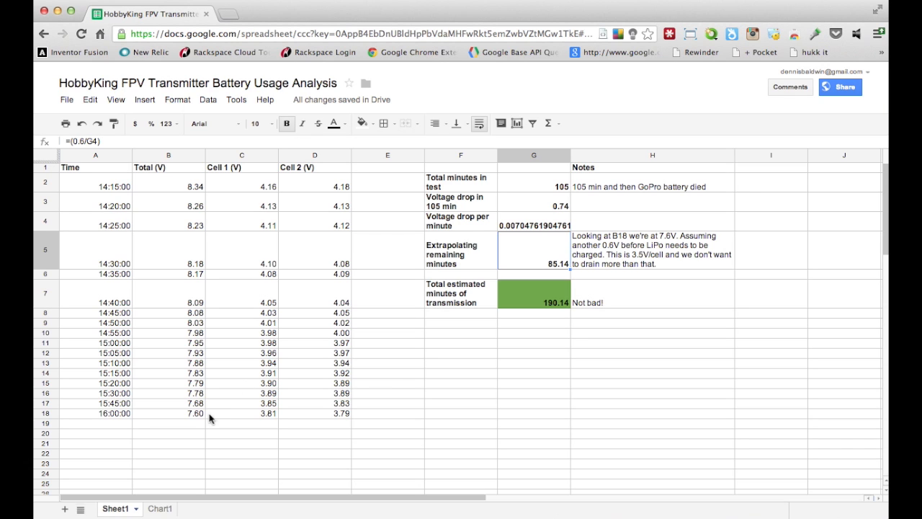
mouse_move(193, 415)
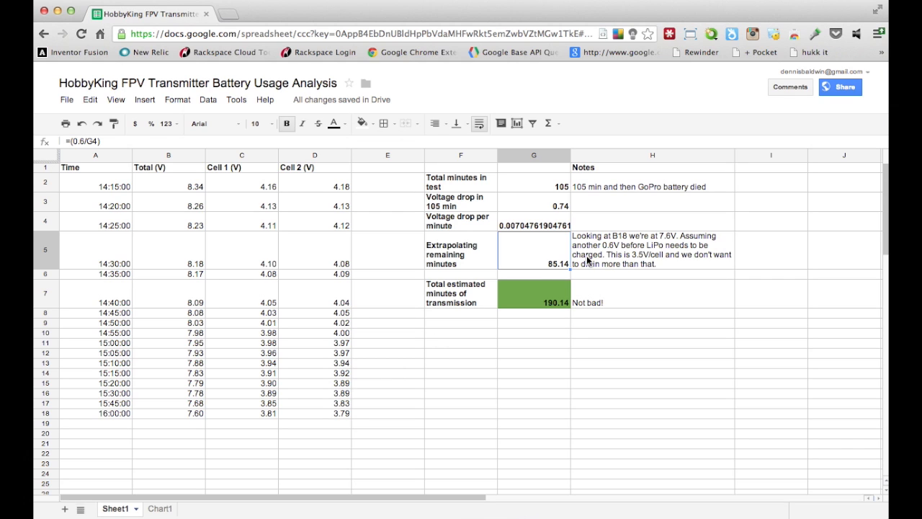
mouse_move(617, 256)
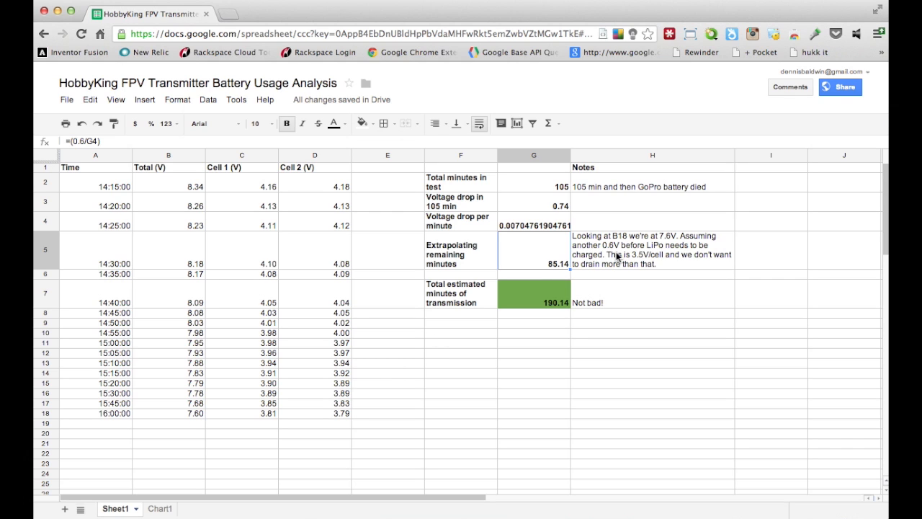
mouse_move(654, 260)
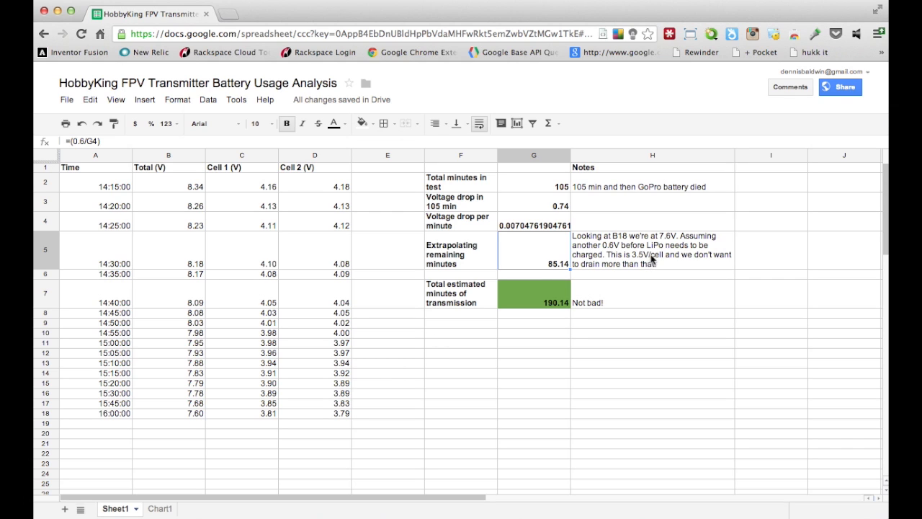
mouse_move(642, 265)
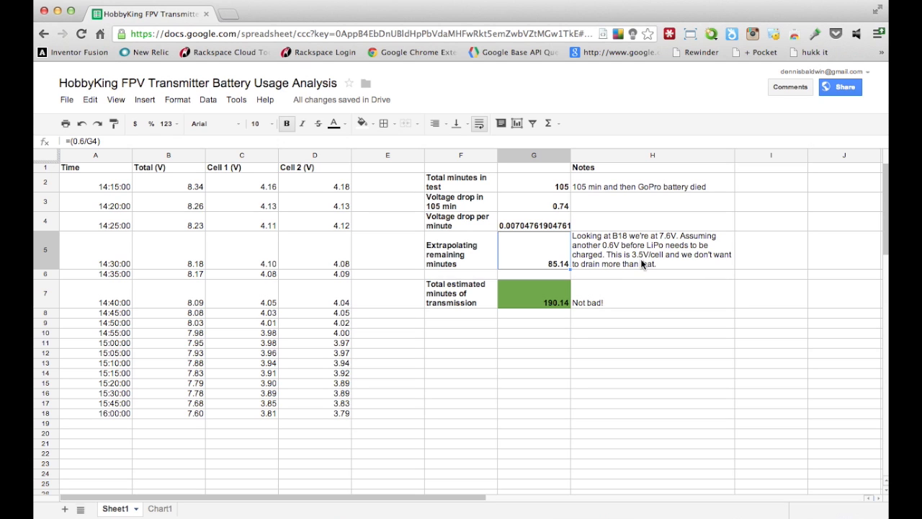
mouse_move(646, 261)
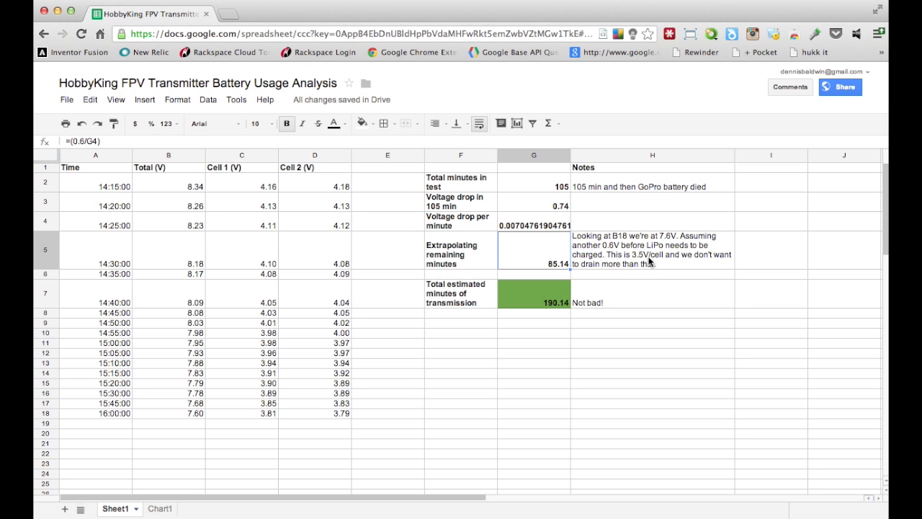
mouse_move(434, 337)
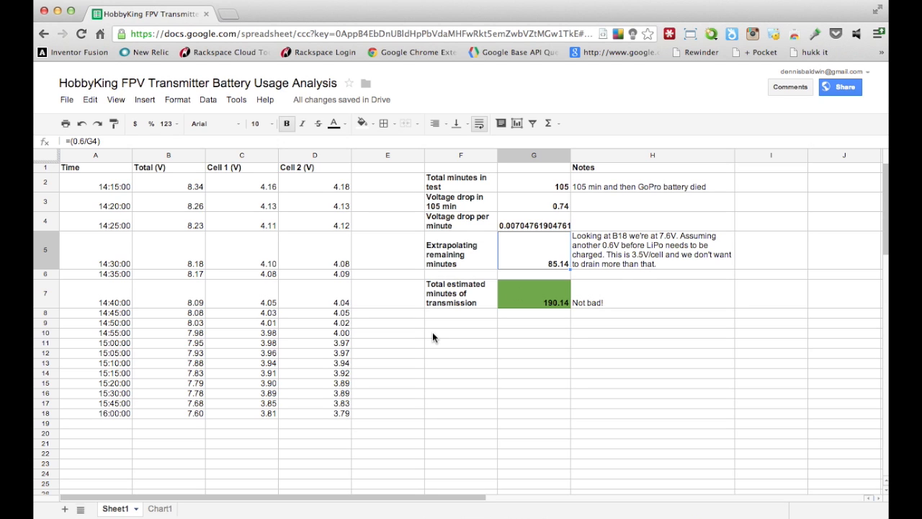
mouse_move(626, 261)
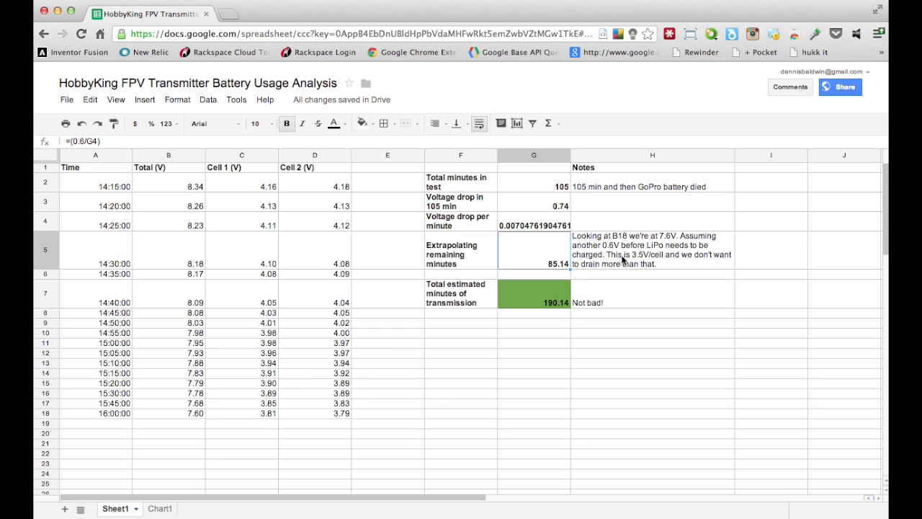
mouse_move(665, 239)
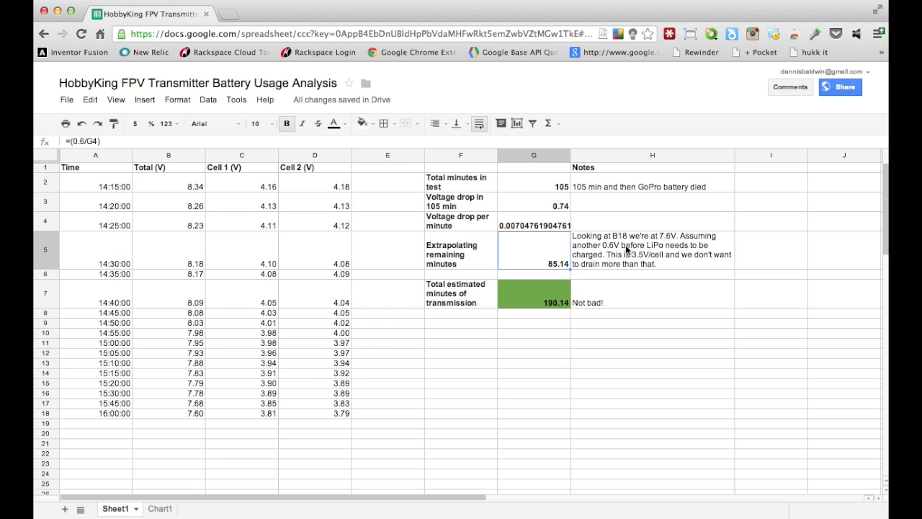
left_click(652, 249)
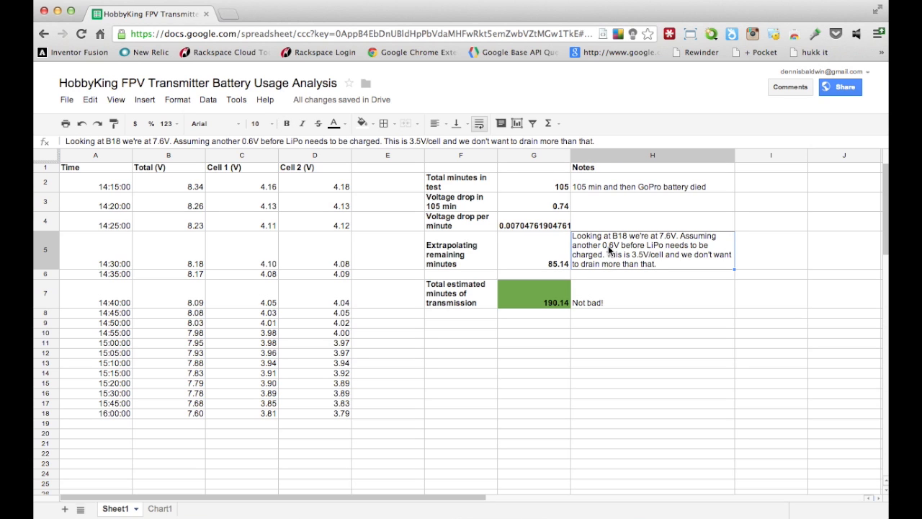
mouse_move(633, 257)
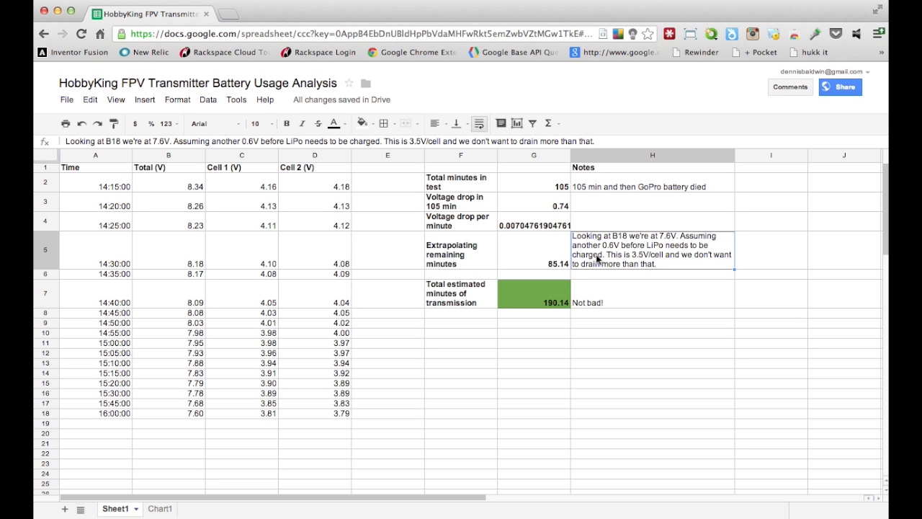
left_click(533, 253)
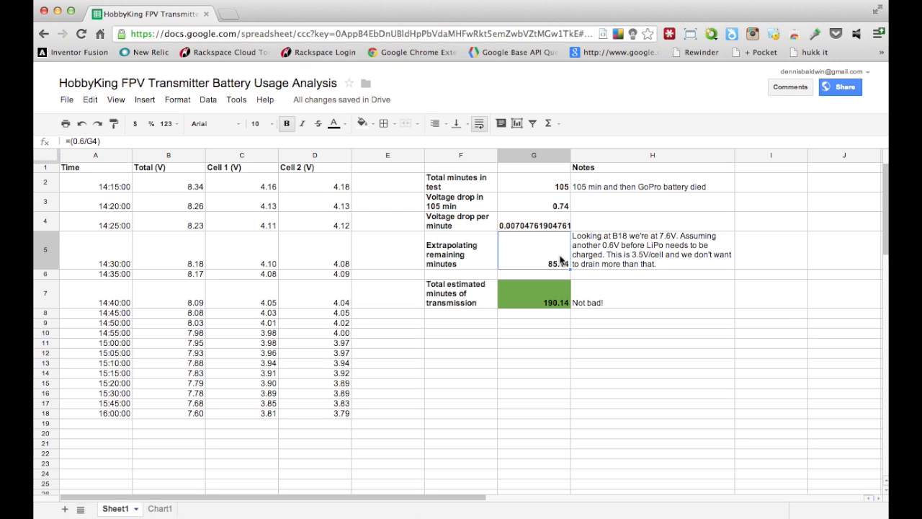
mouse_move(488, 267)
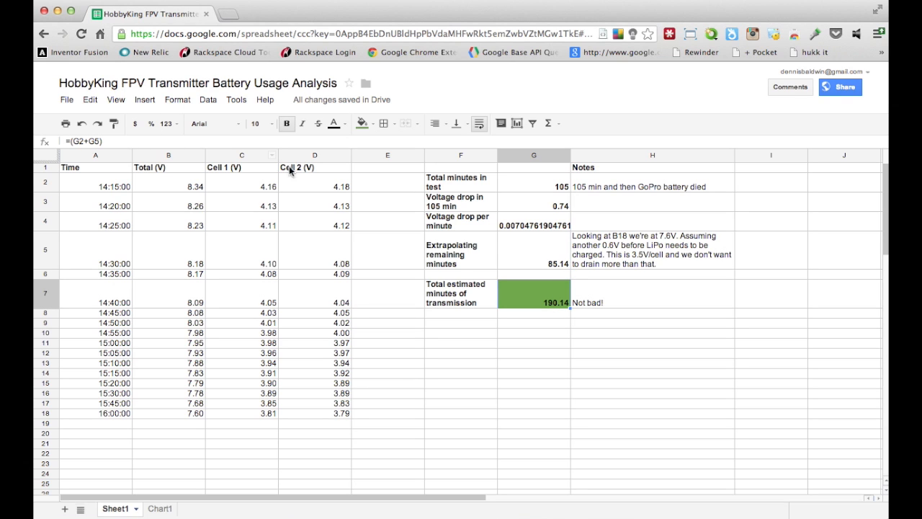
mouse_move(555, 298)
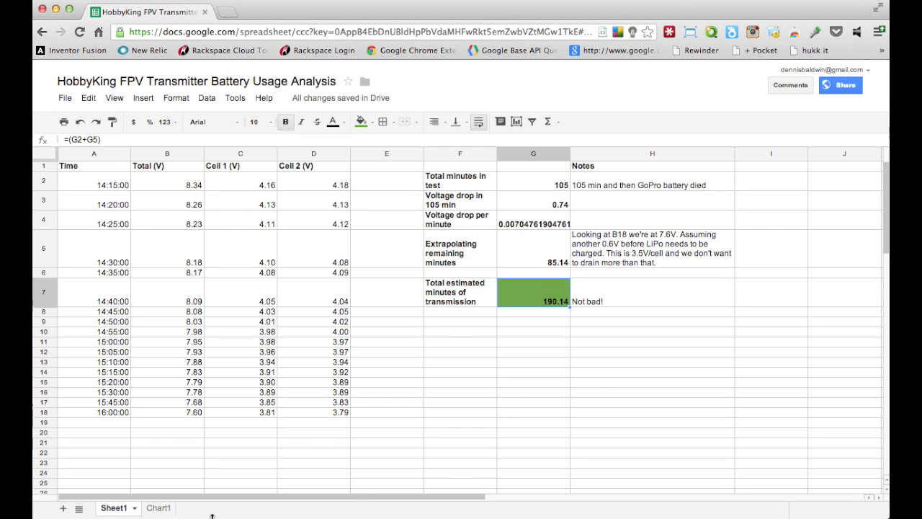
Show the Chart1 area chart of pack voltage falling from about 8.3 to 7.6 V
left_click(150, 507)
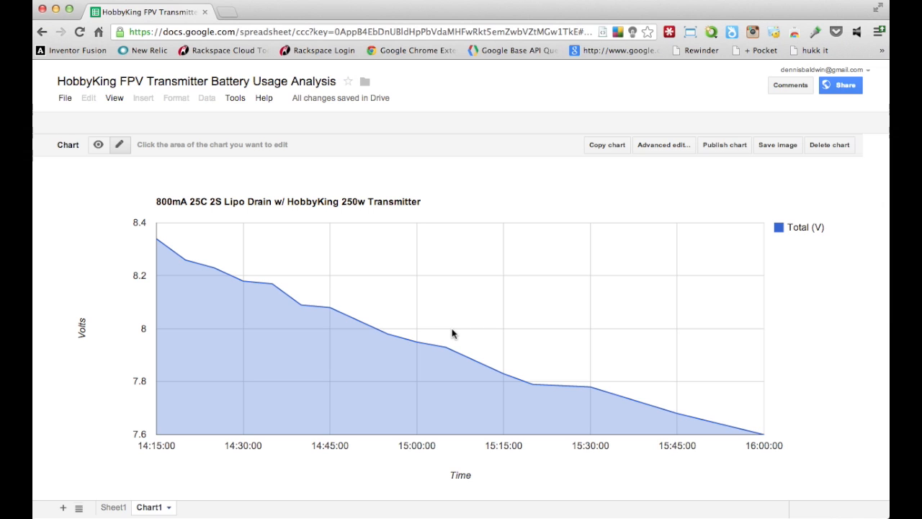
mouse_move(343, 168)
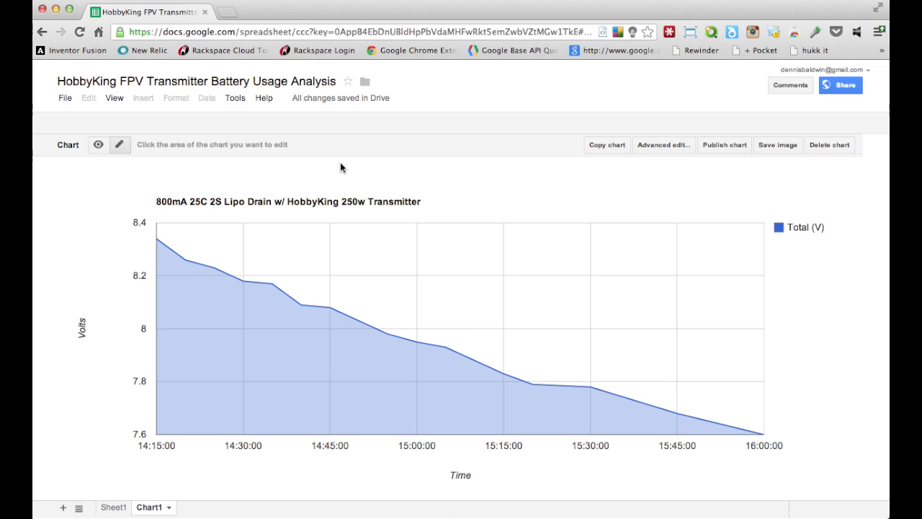